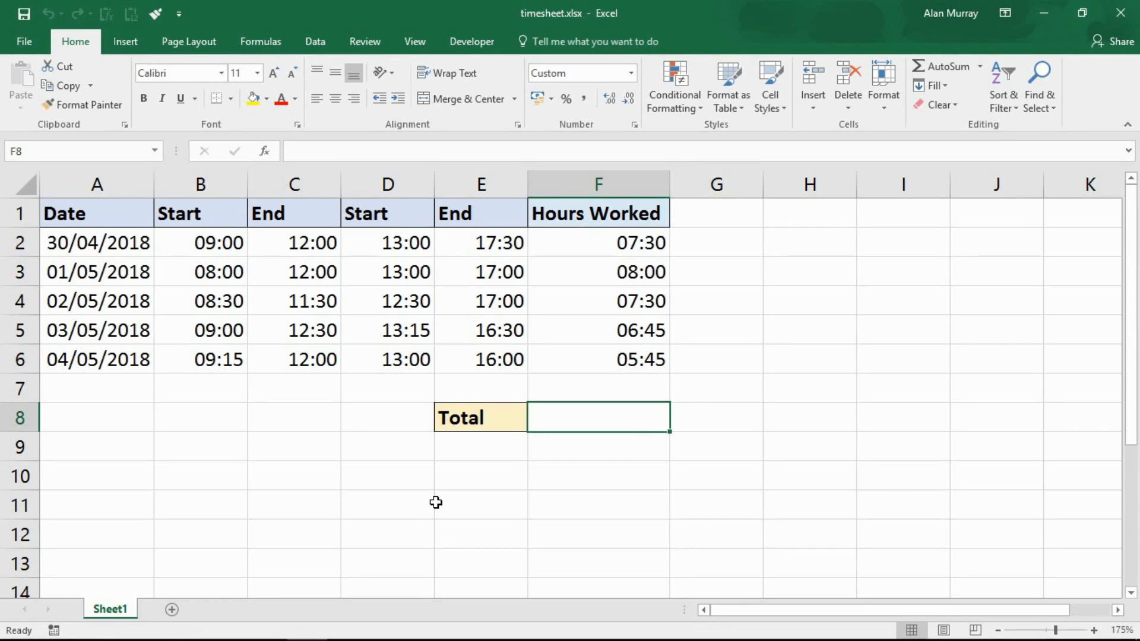
Step: Review the daily start and end times and the first day's hours formula
drag(96, 243, 97, 359)
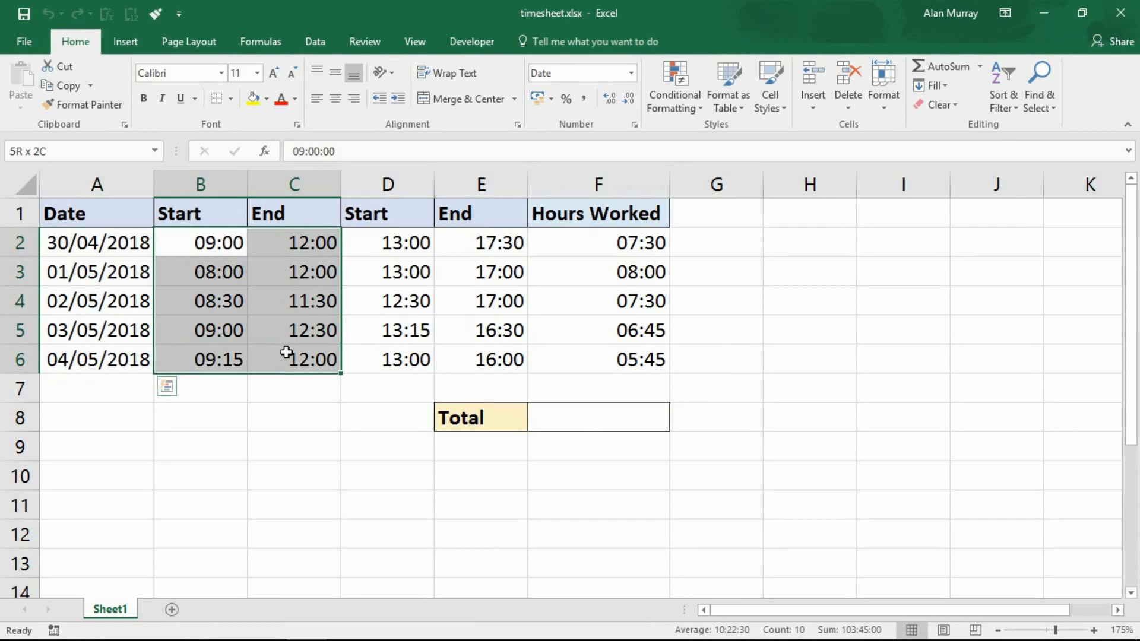
click(388, 242)
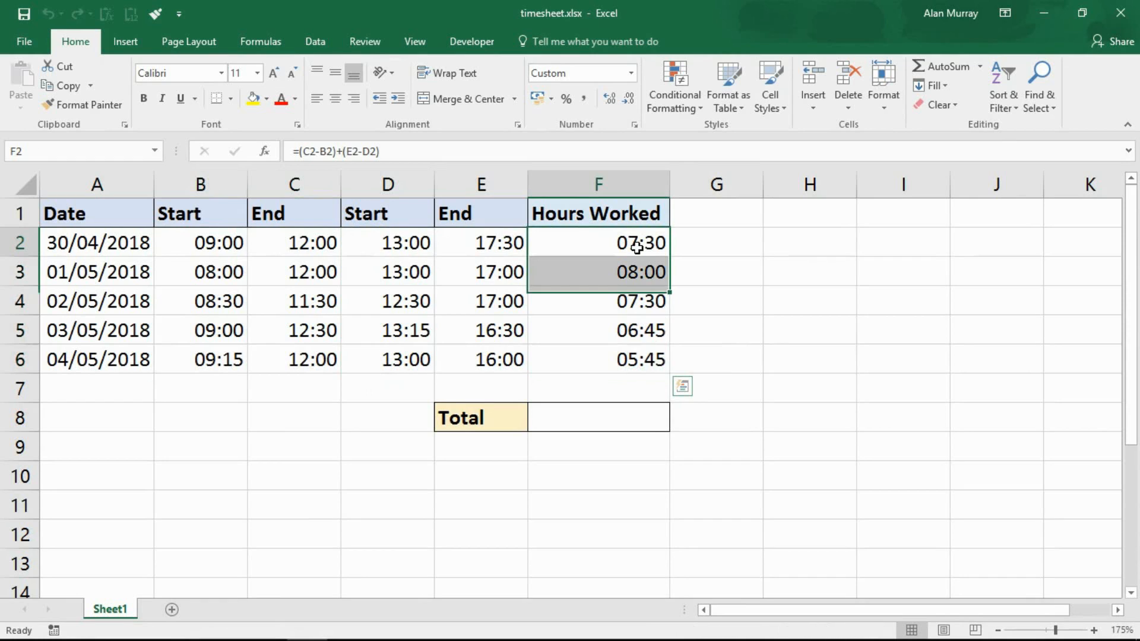
double_click(598, 243)
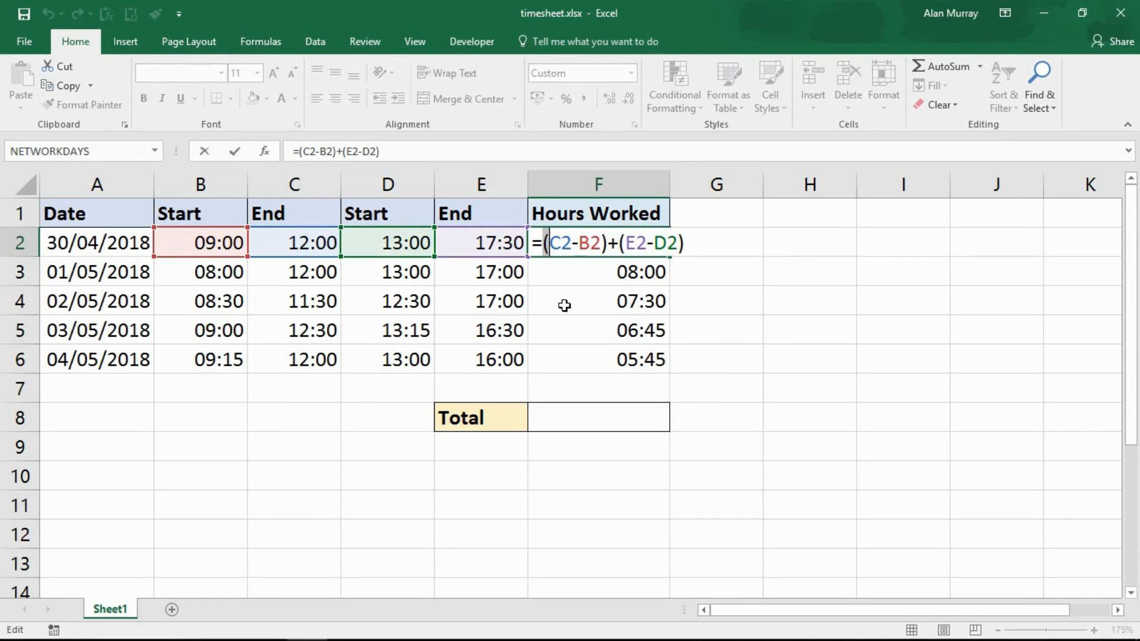
mouse_move(574, 298)
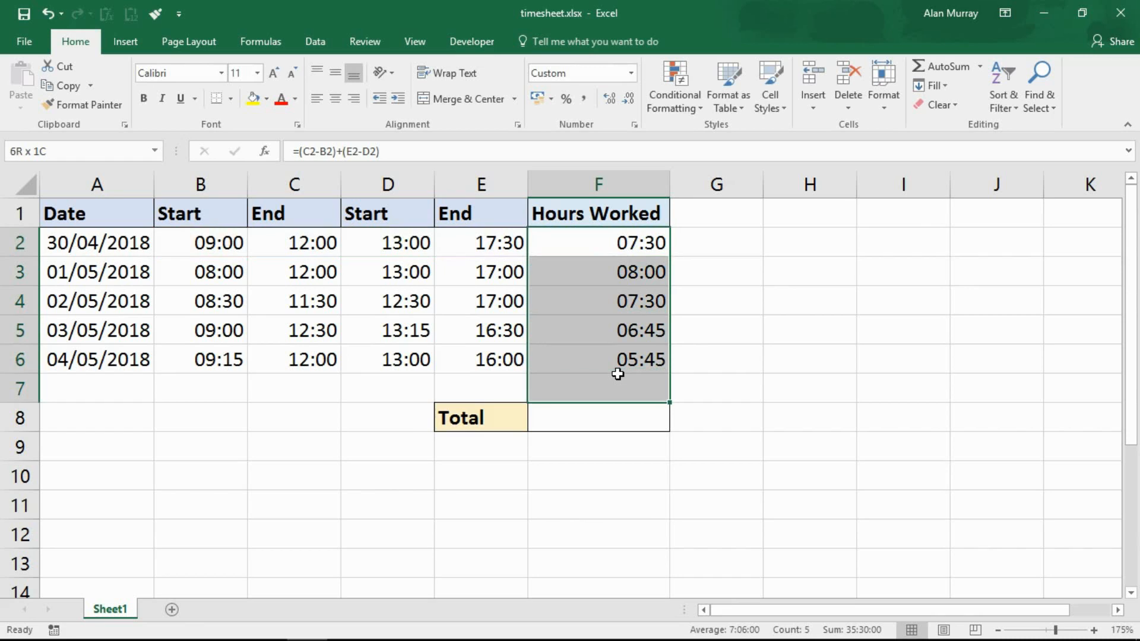
Step: Enter =SUM(F2:F6) in F8 to total the five days' hours
click(598, 417)
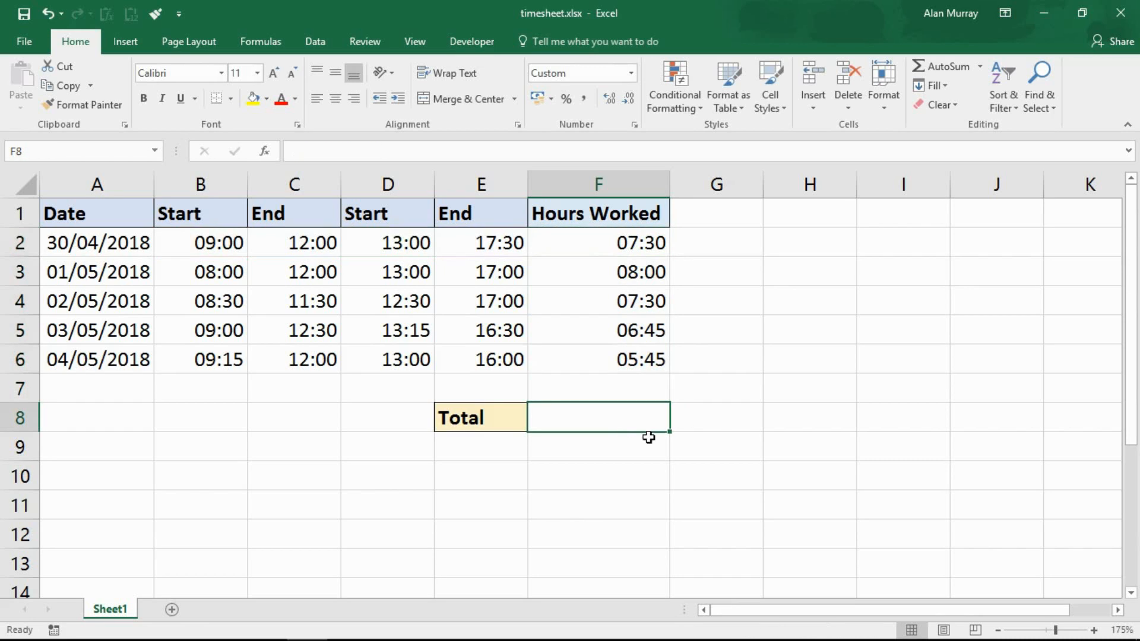
mouse_move(771, 446)
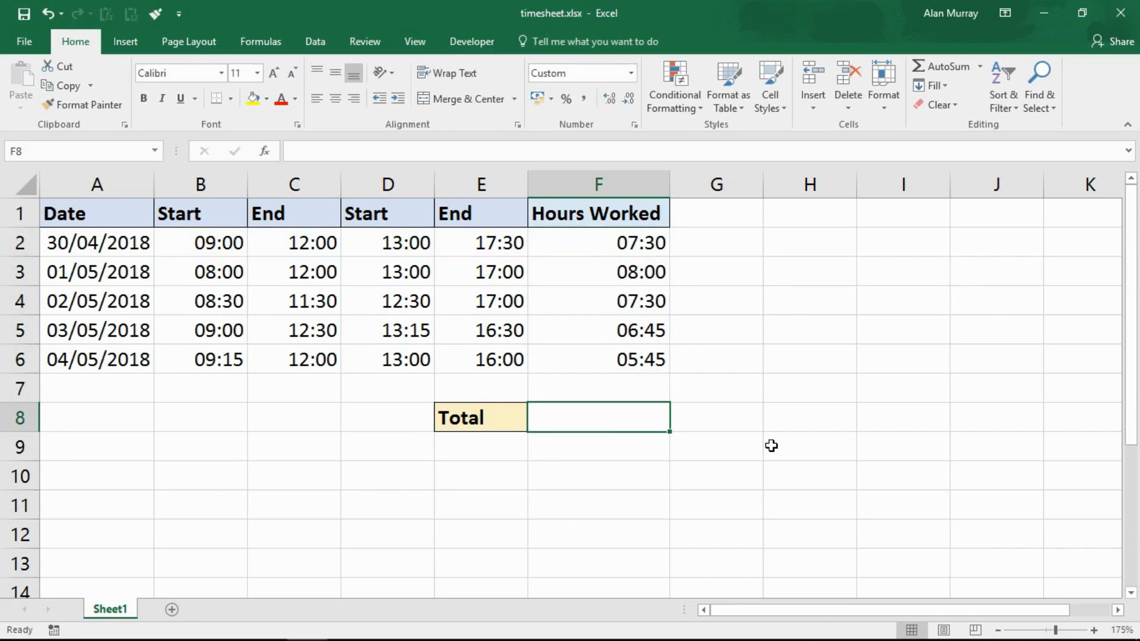
text(=)
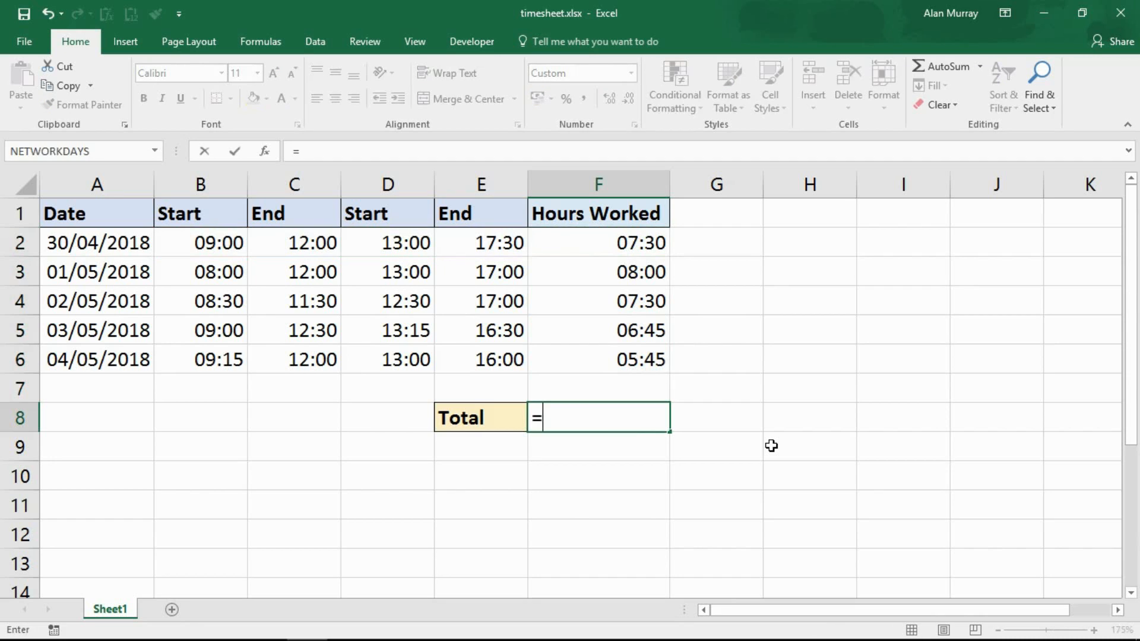
text(sum)
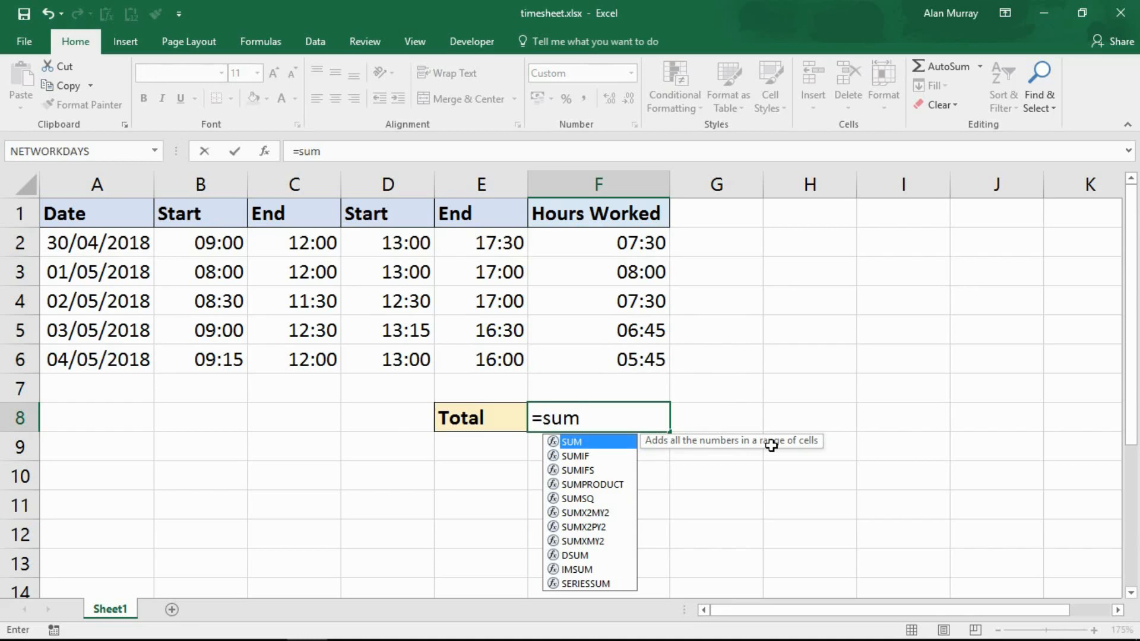
text(()
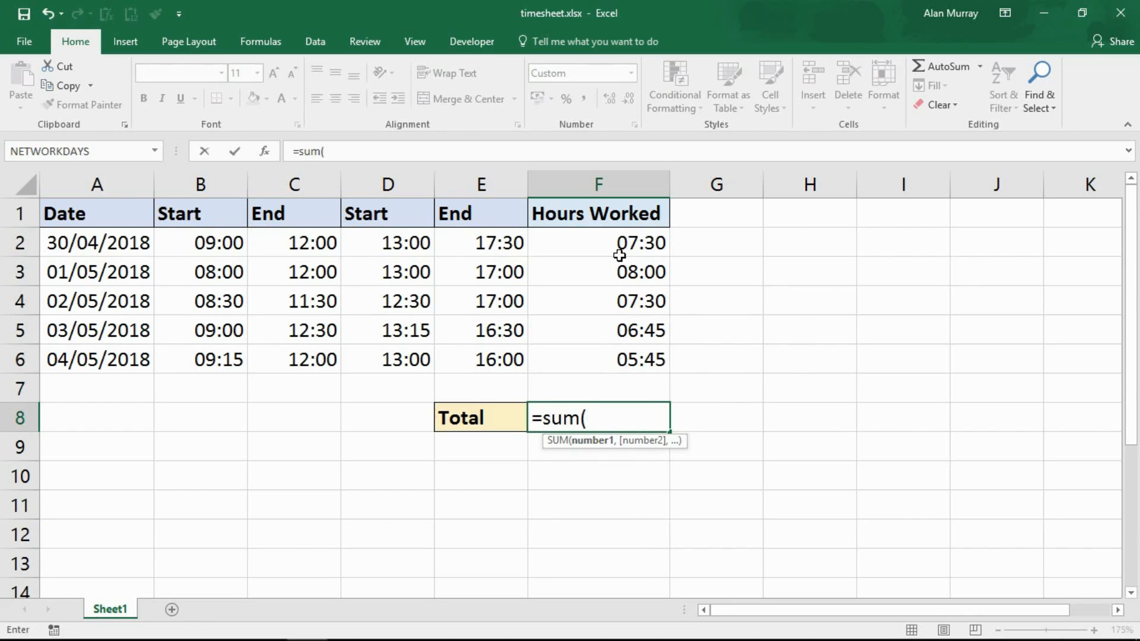
drag(598, 242, 598, 359)
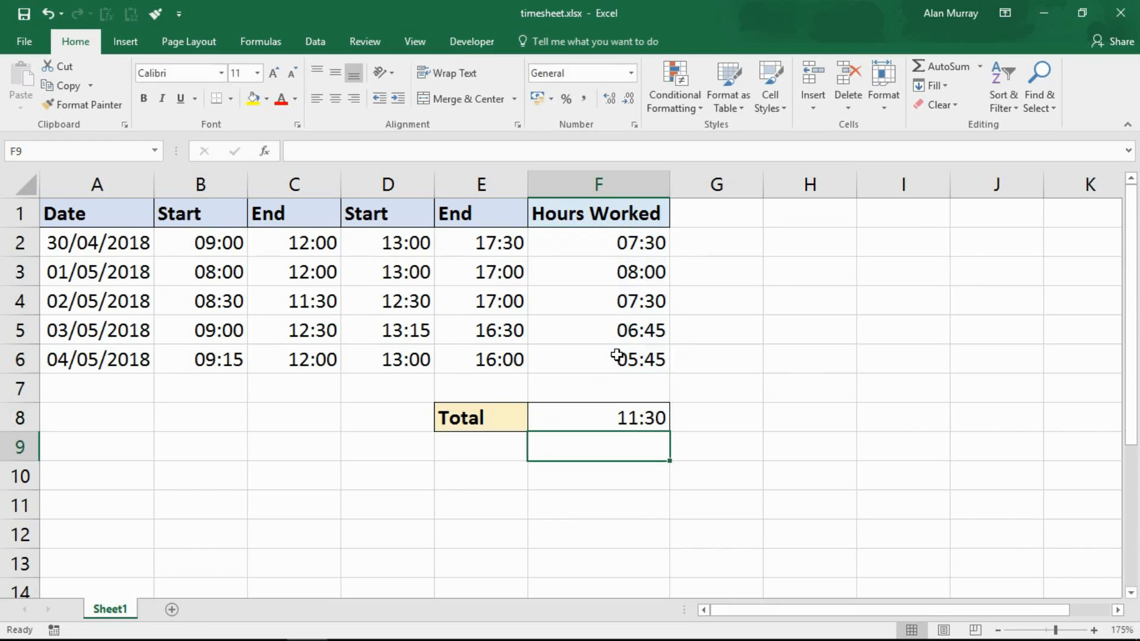
mouse_move(657, 242)
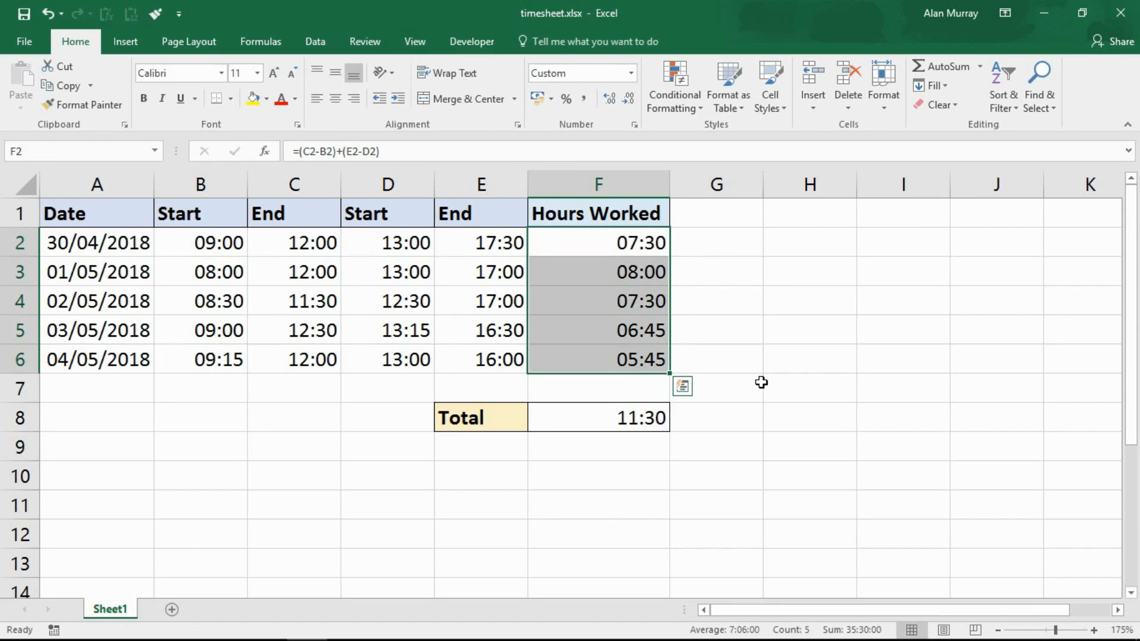
click(717, 359)
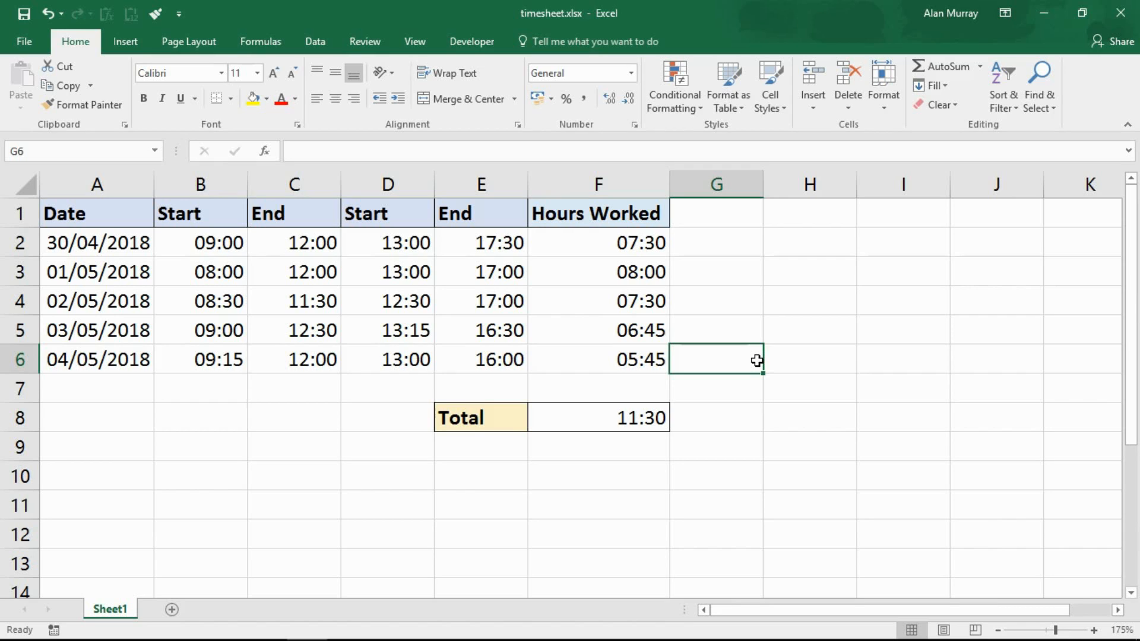
mouse_move(650, 409)
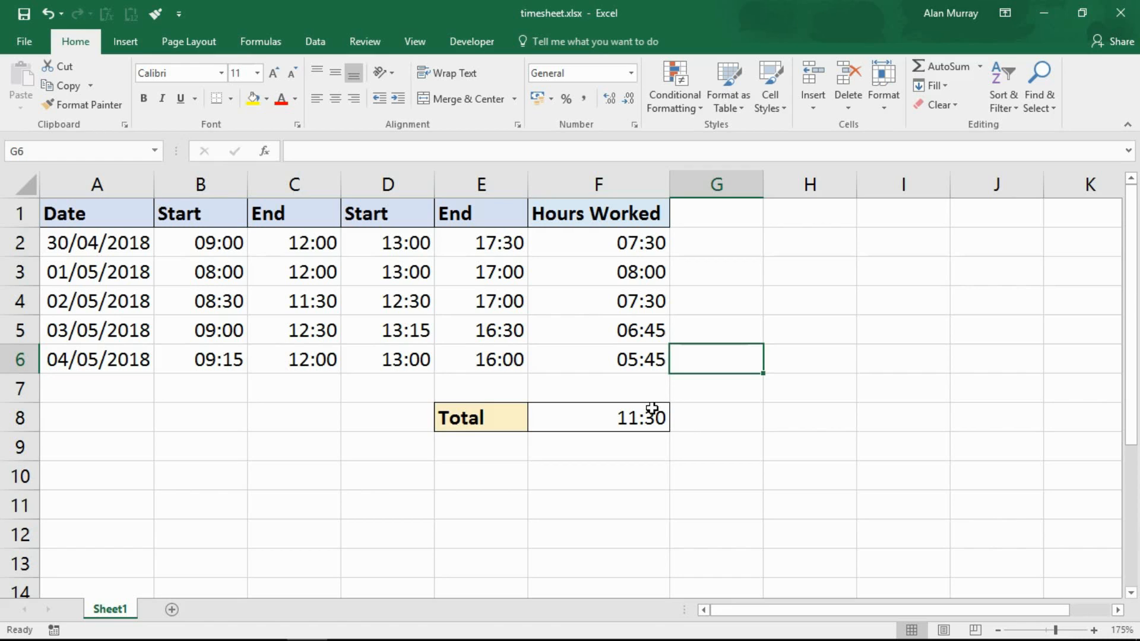
click(596, 417)
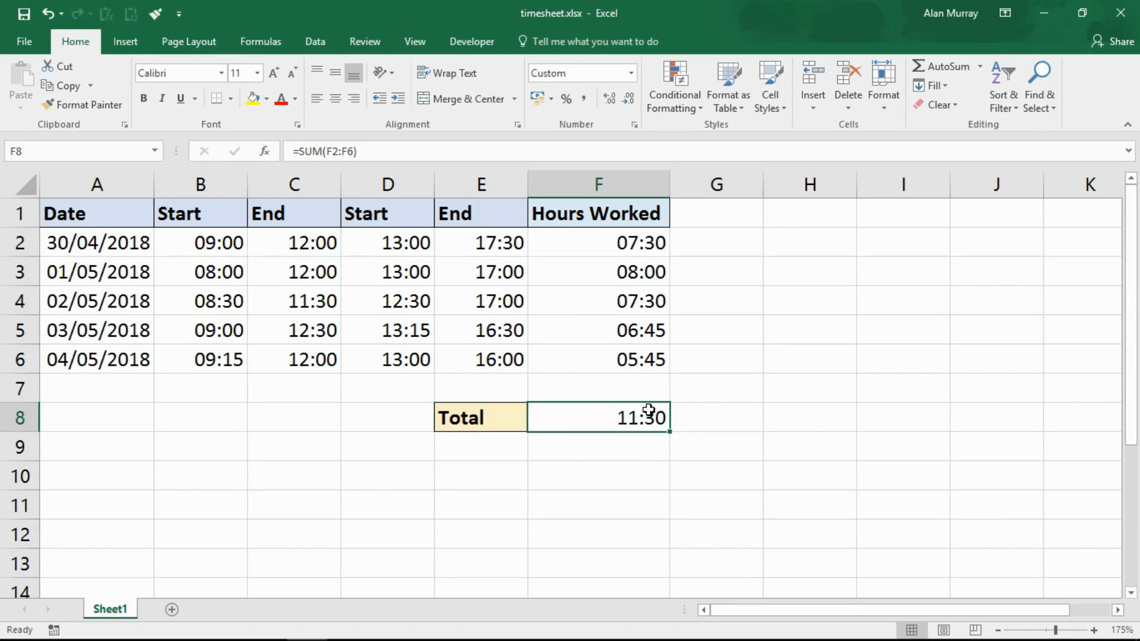
Step: Open Format Cells for F8 and select the [h]:mm:ss custom type
right_click(646, 417)
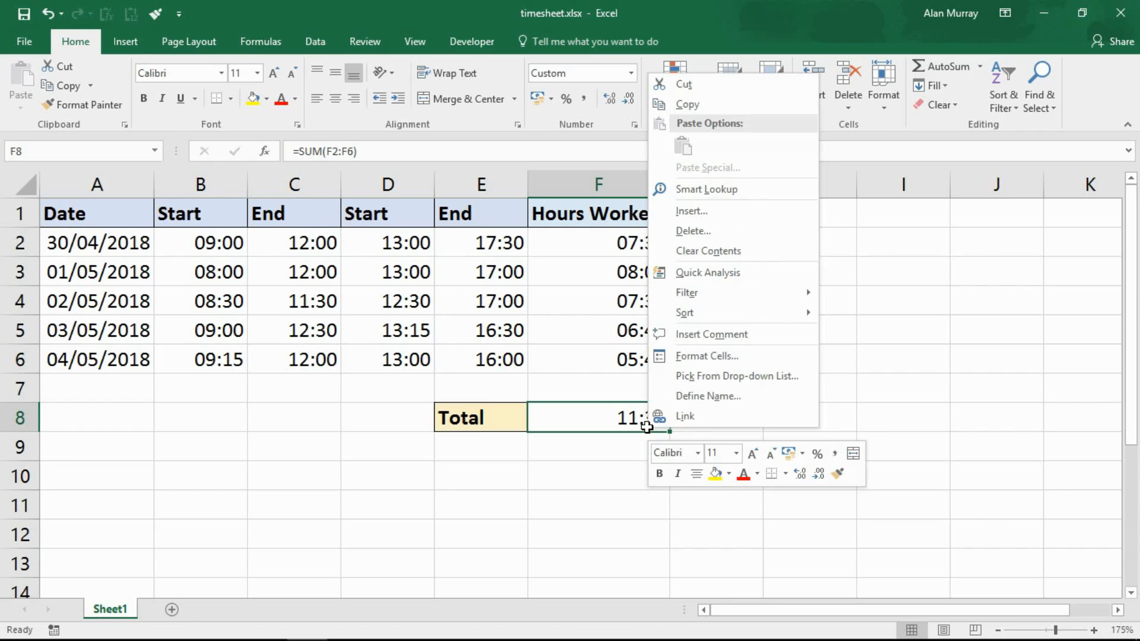
mouse_move(706, 356)
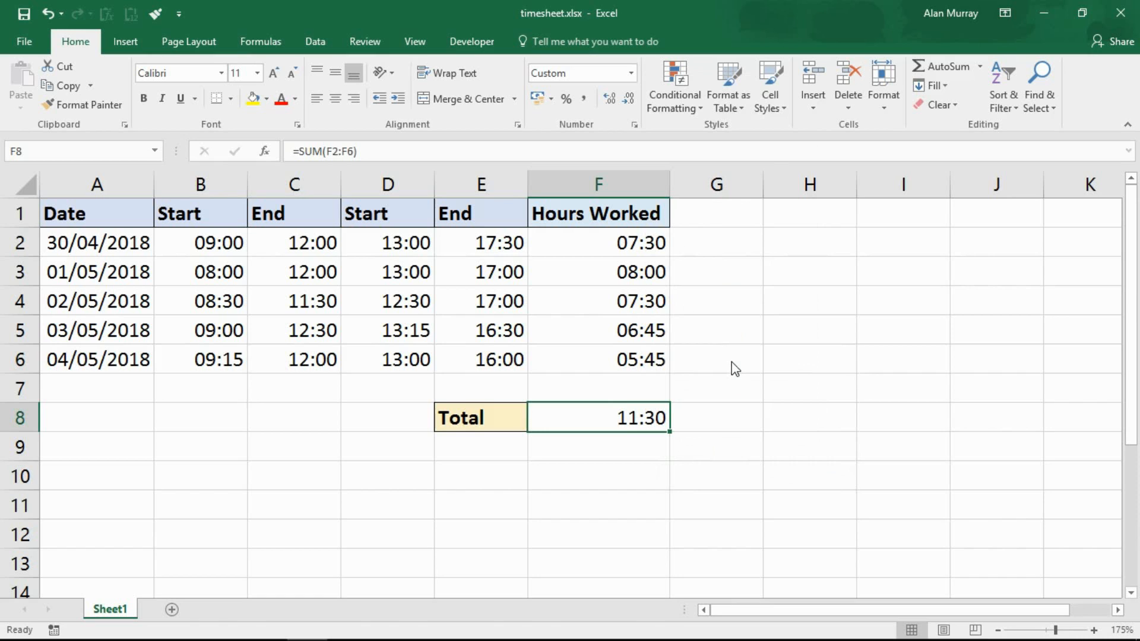
mouse_move(732, 357)
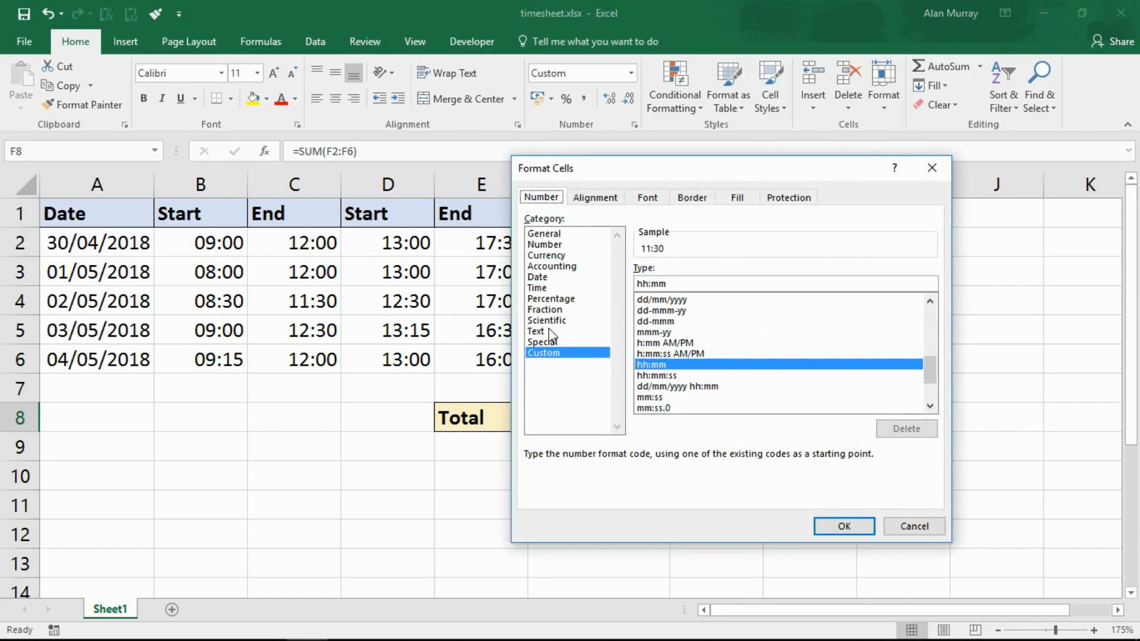
mouse_move(555, 386)
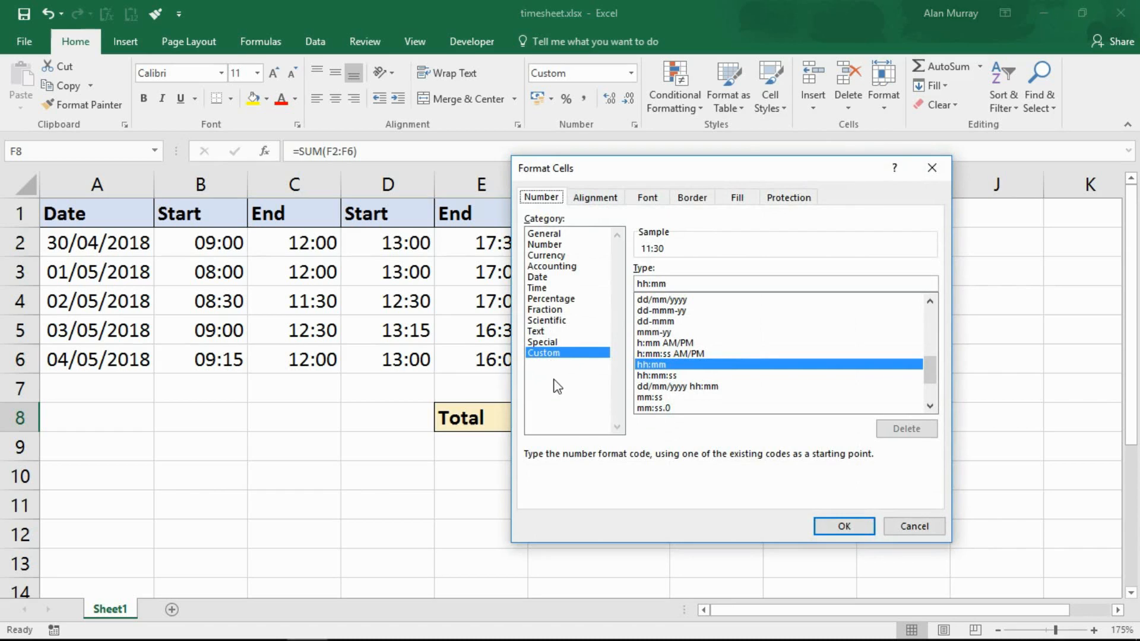
mouse_move(643, 373)
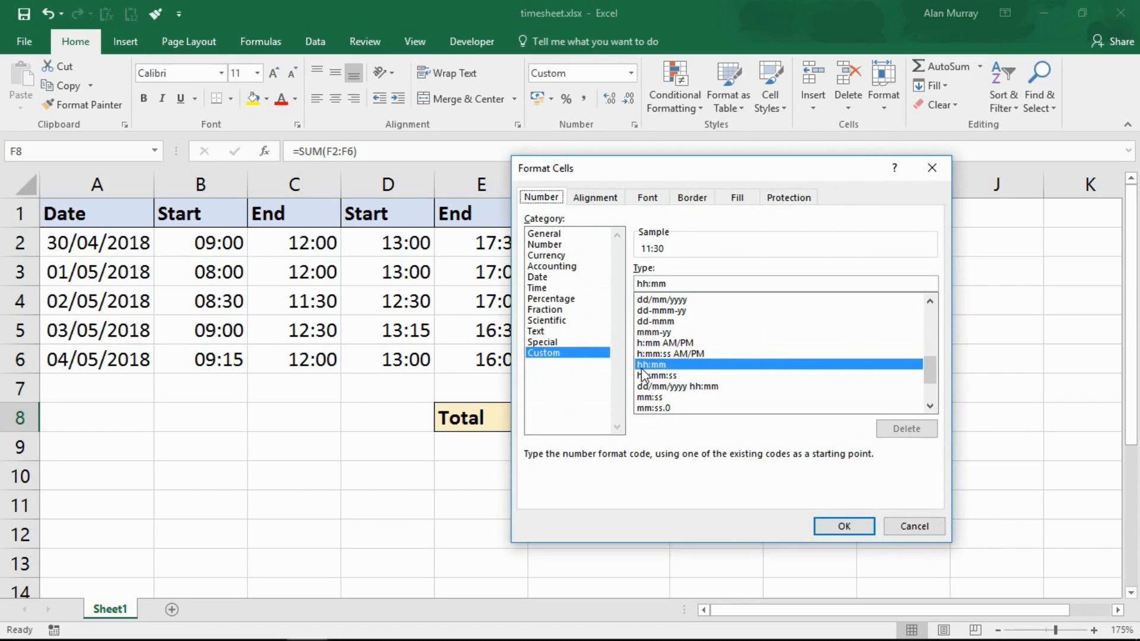
mouse_move(926, 376)
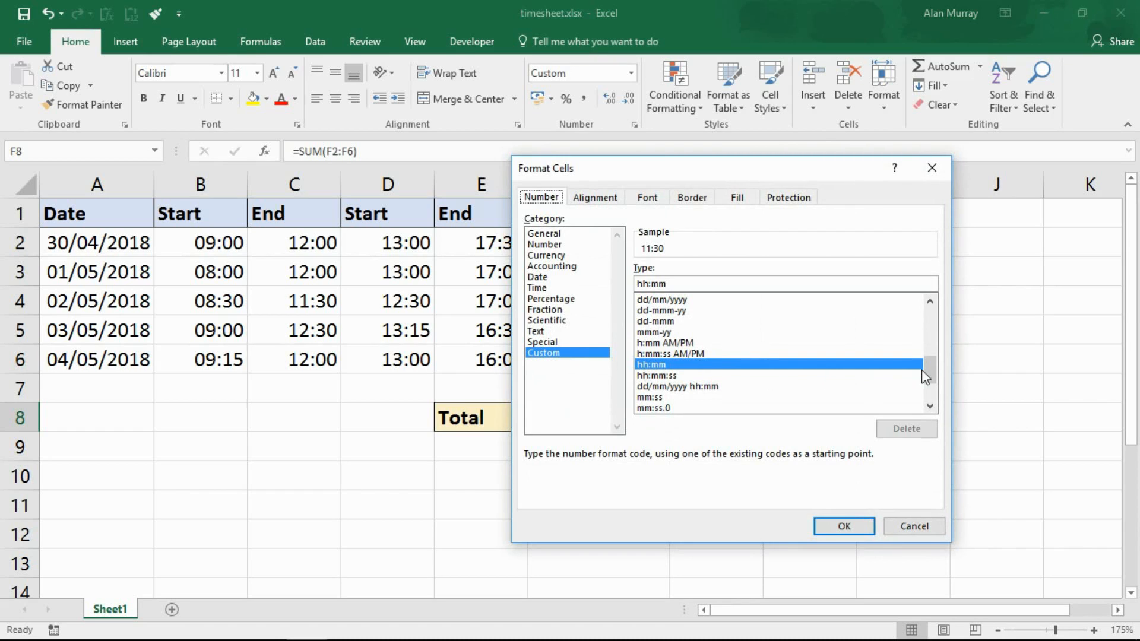
scroll(down, 3)
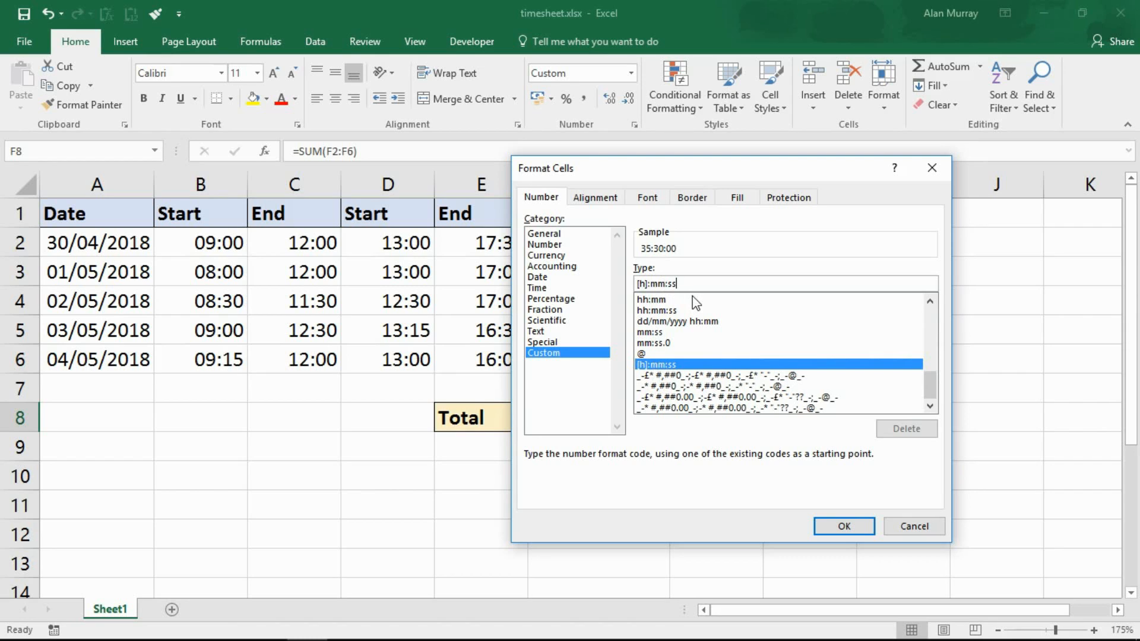
Step: Trim the custom type to [h]:mm and apply it so F8 shows 35:30
key(BackSpace)
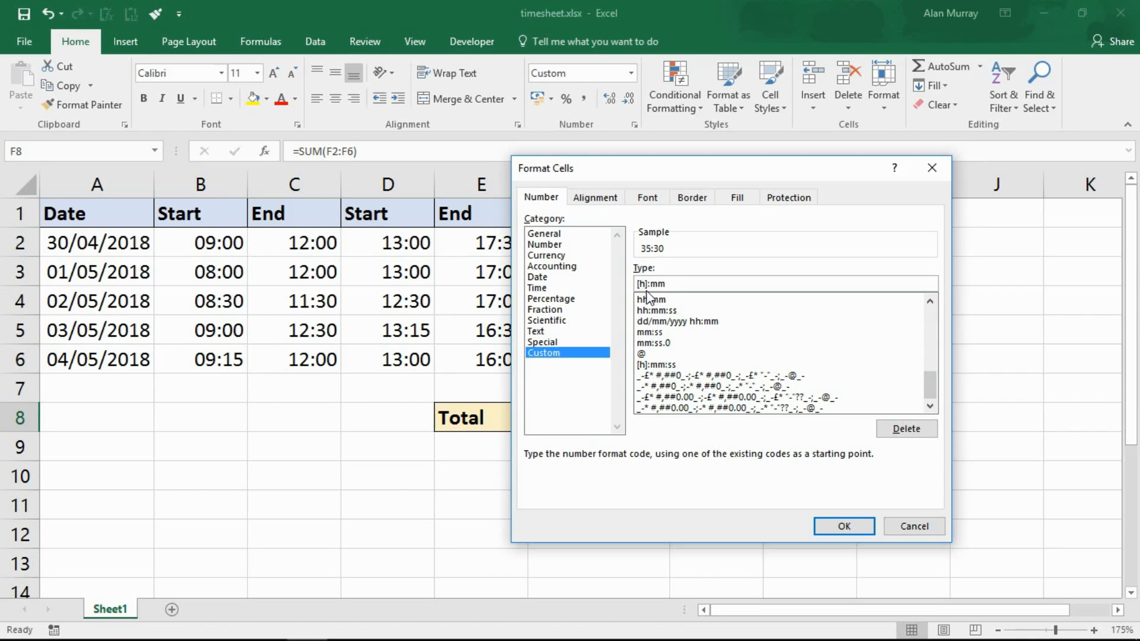
click(652, 284)
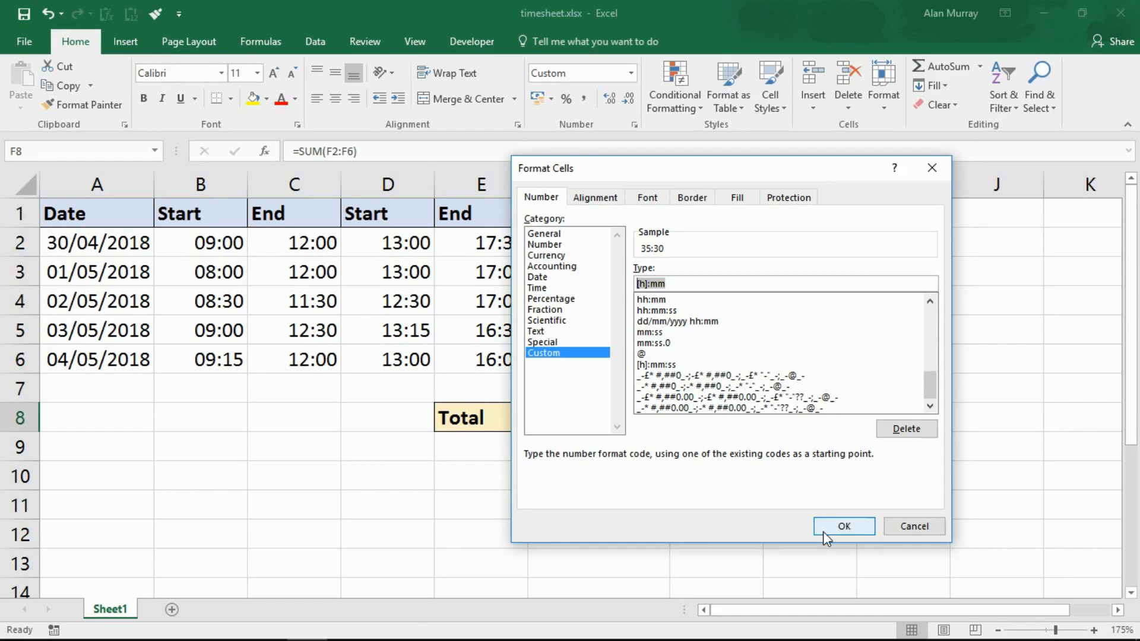
click(843, 526)
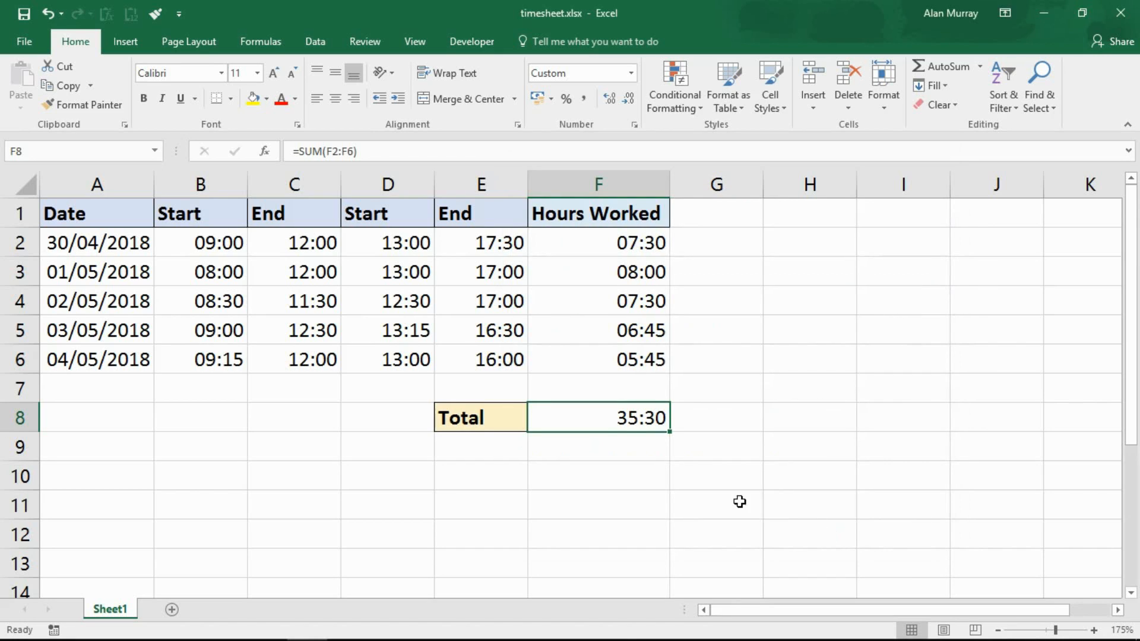
mouse_move(632, 436)
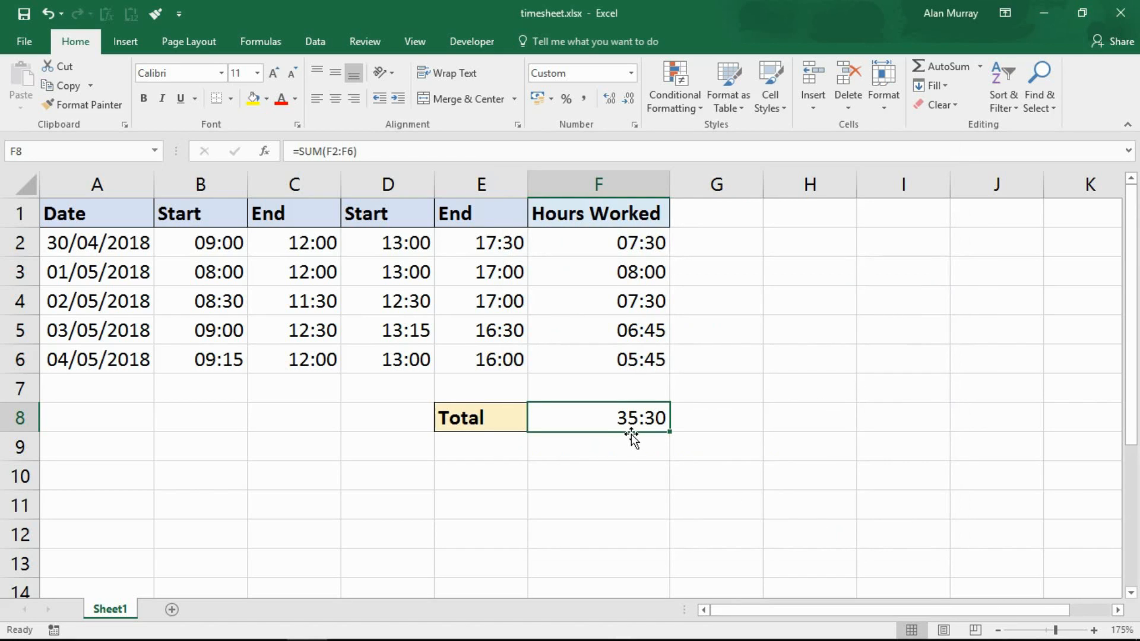
mouse_move(703, 435)
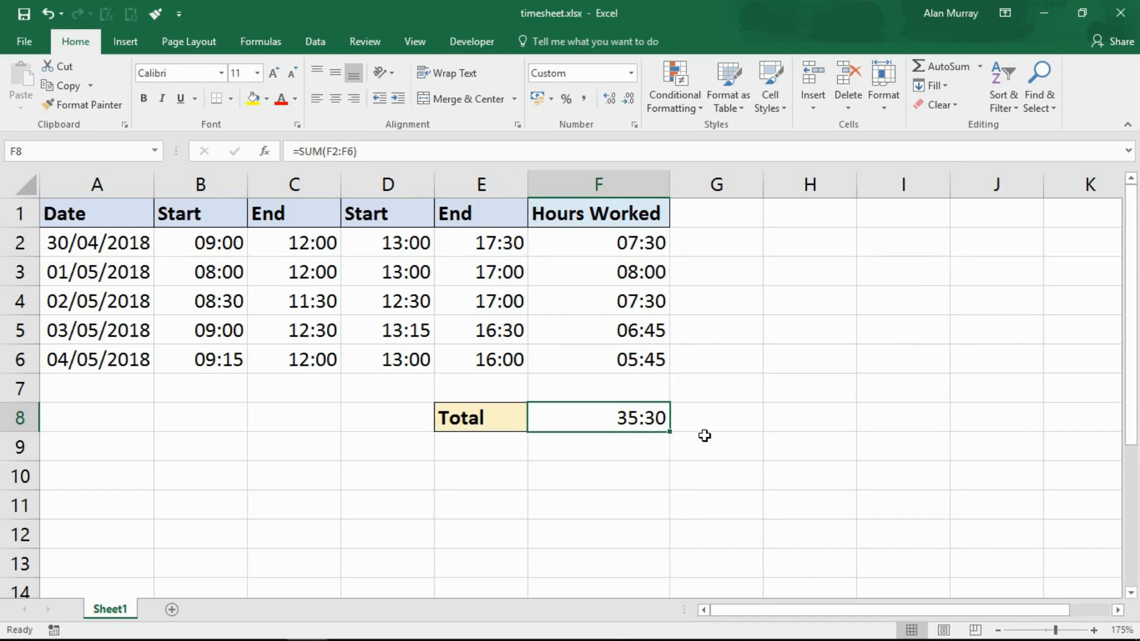